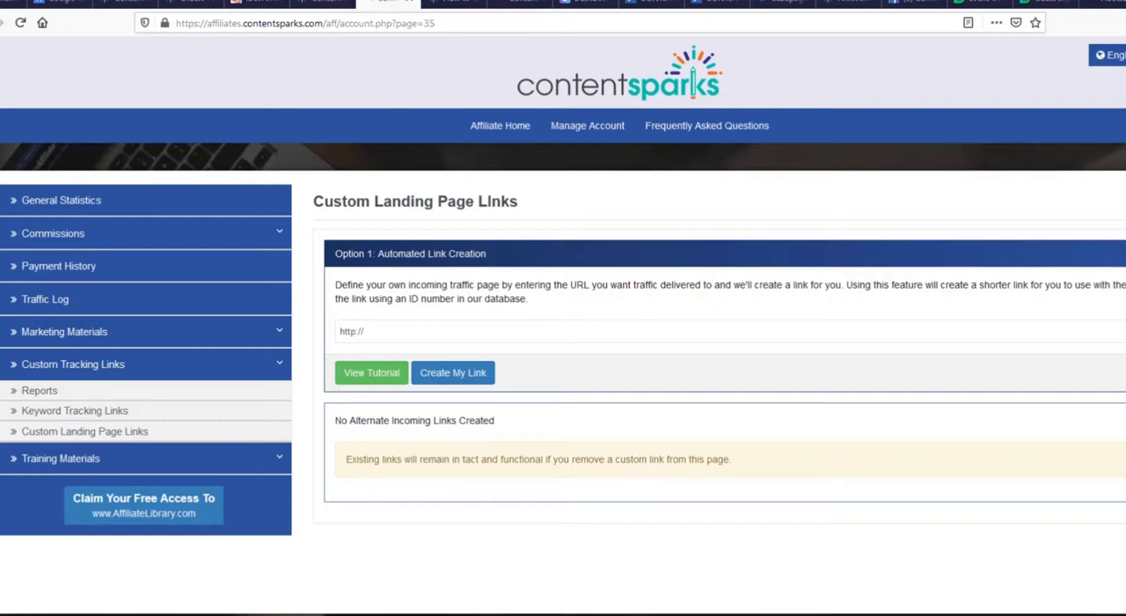
mouse_move(368, 591)
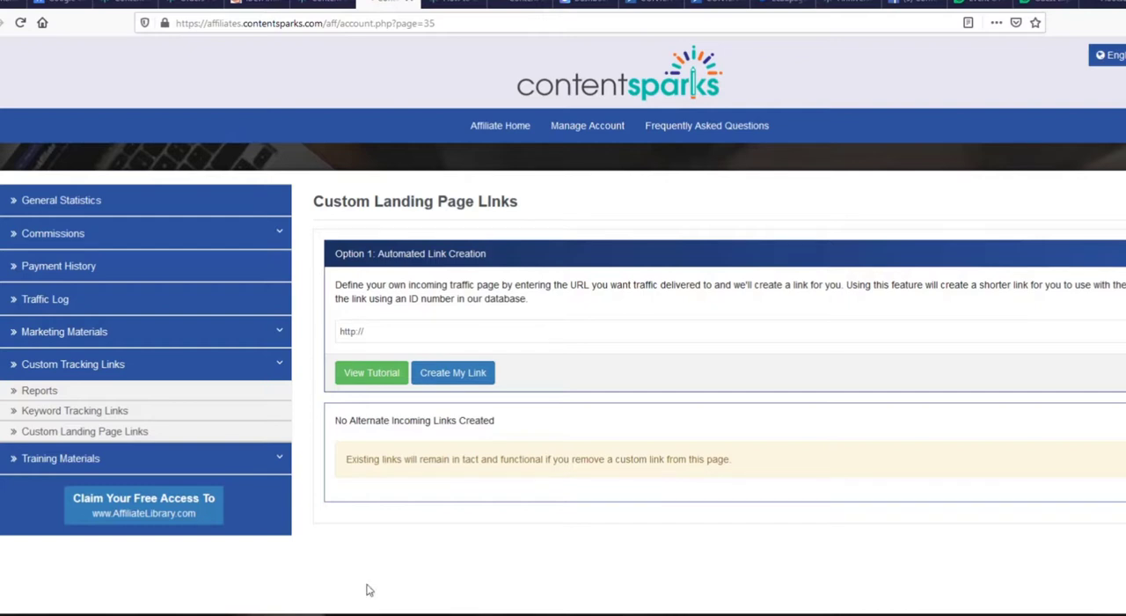
mouse_move(420, 578)
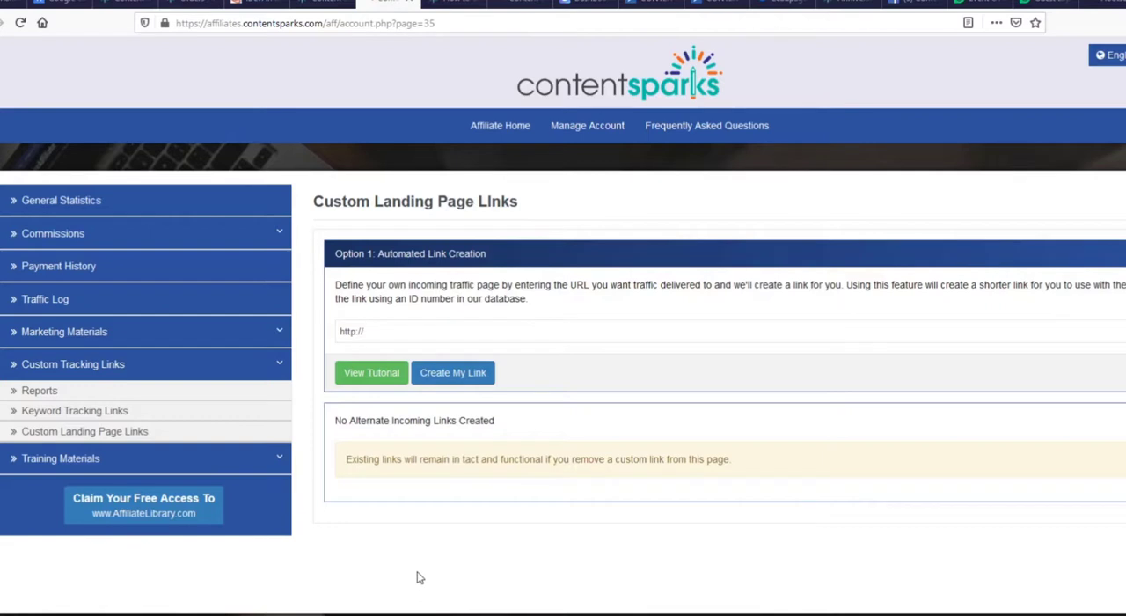
mouse_move(398, 556)
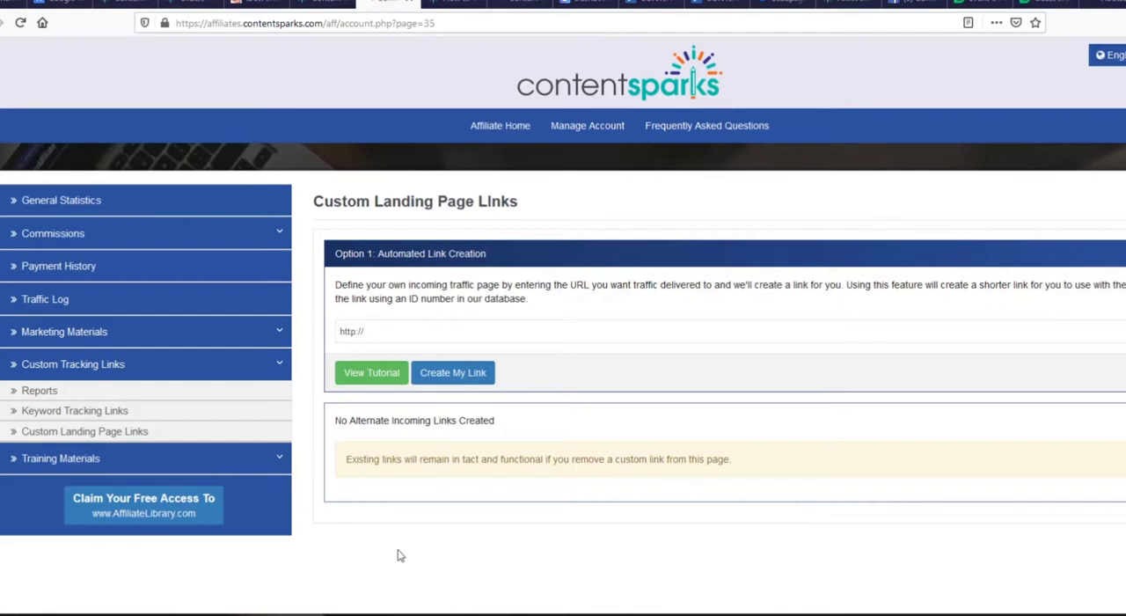
mouse_move(332, 499)
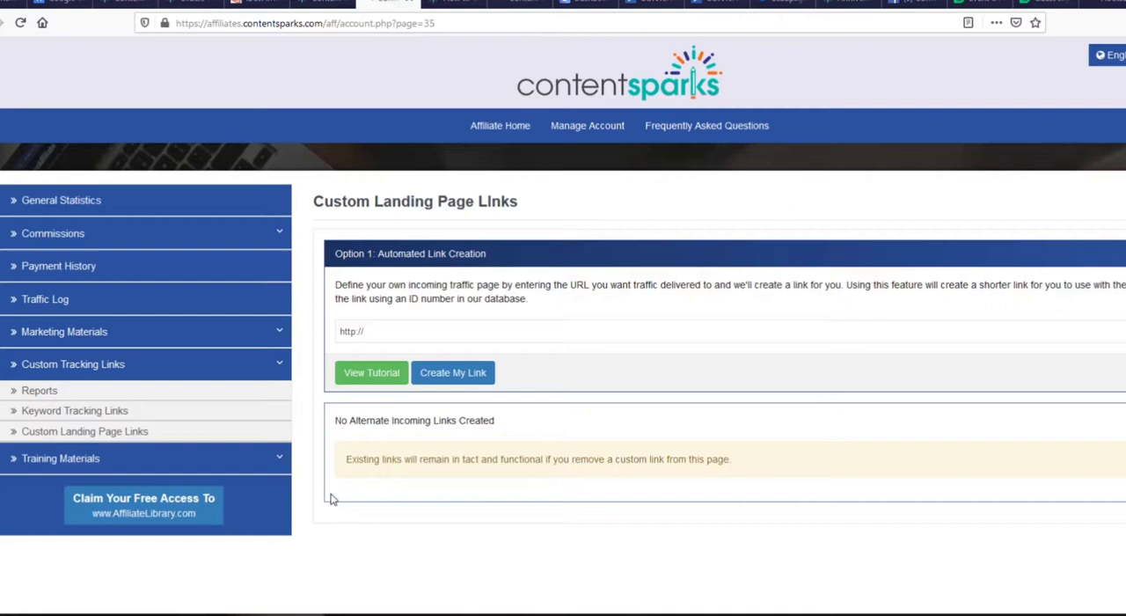
Step: Go to Marketing Materials > Email Links and browse the Marketing Group dropdown
click(63, 332)
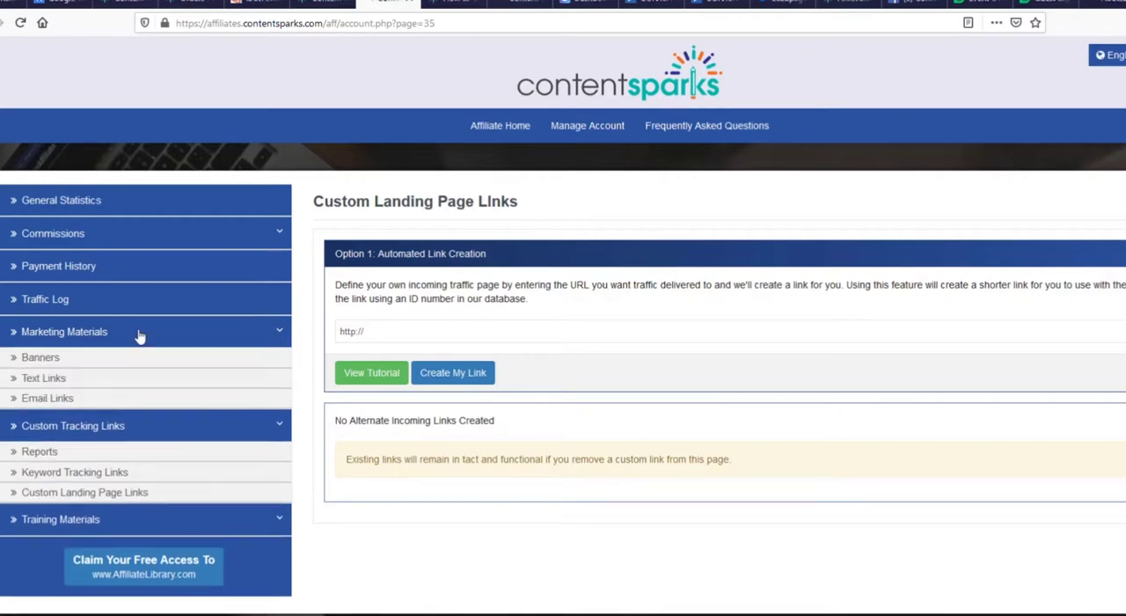
mouse_move(80, 346)
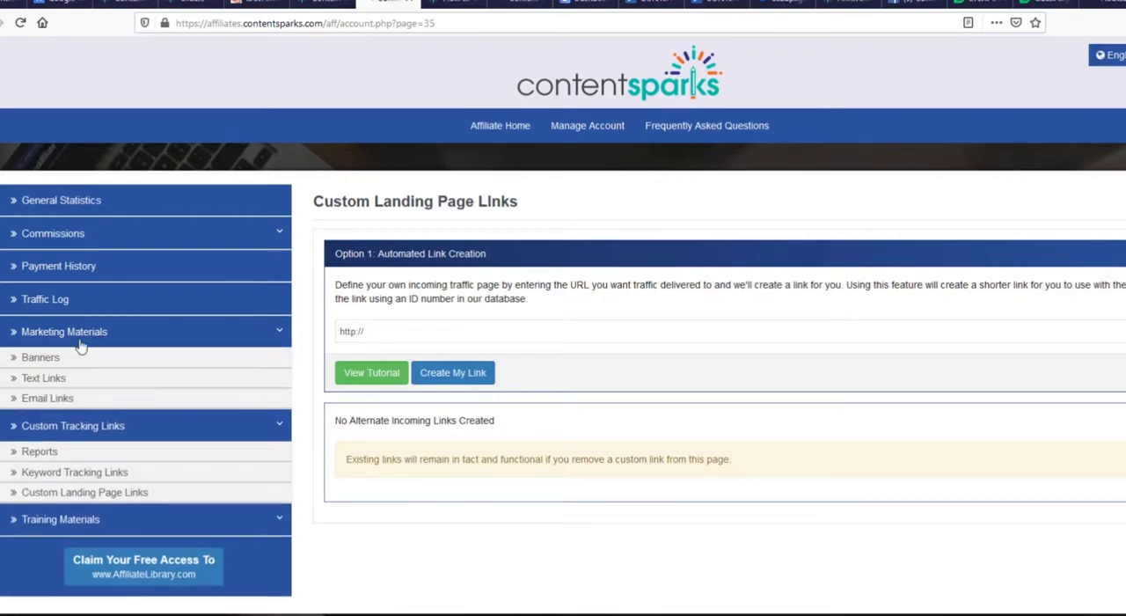
mouse_move(48, 397)
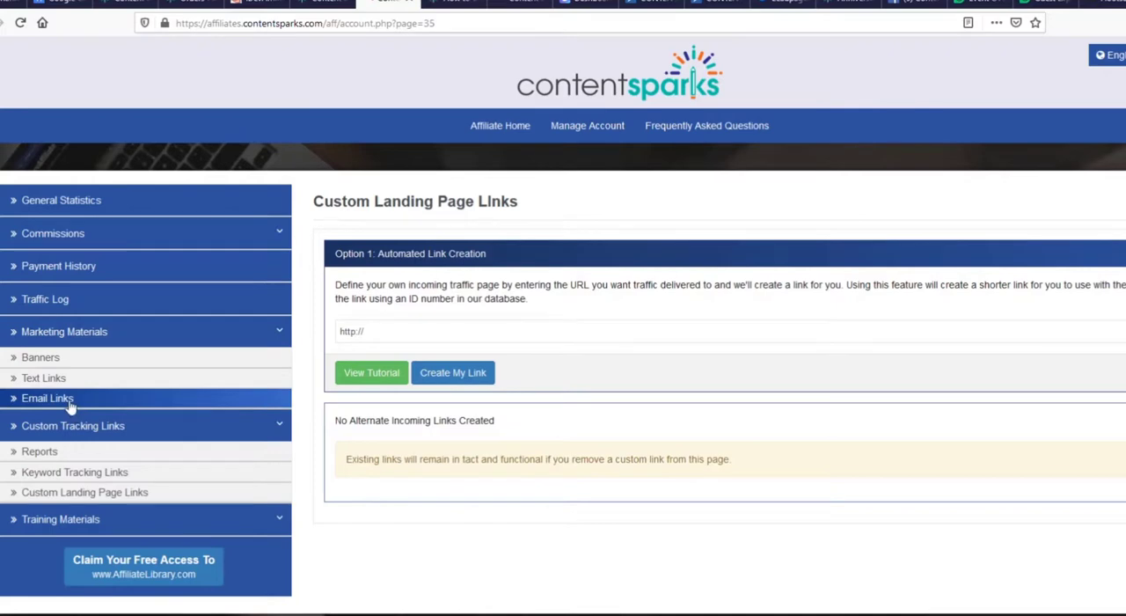
click(47, 398)
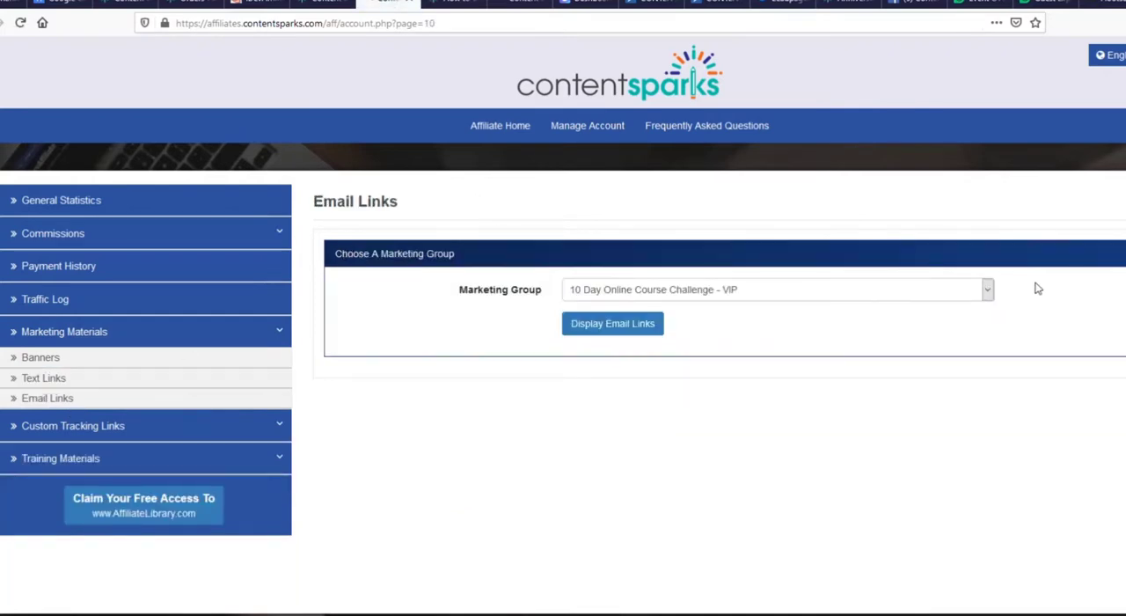
mouse_move(993, 297)
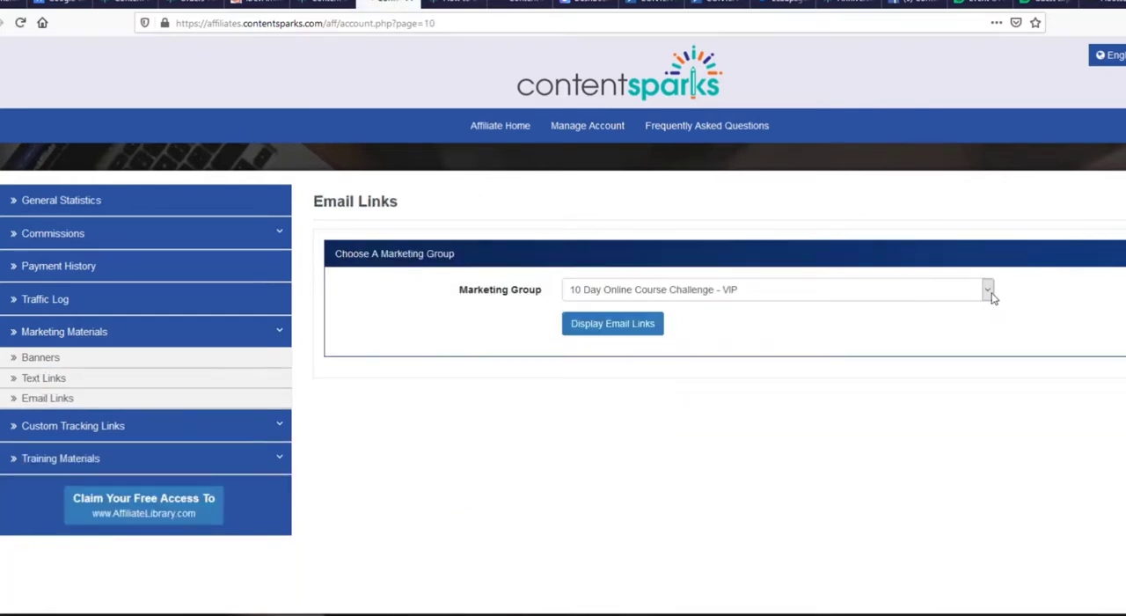
click(989, 288)
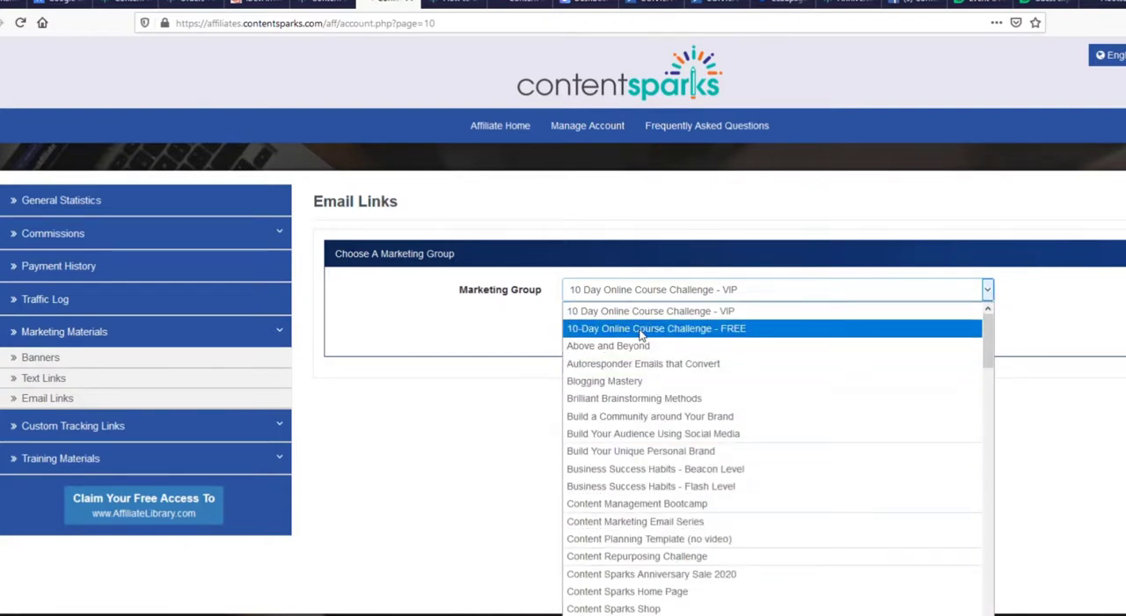
mouse_move(636, 411)
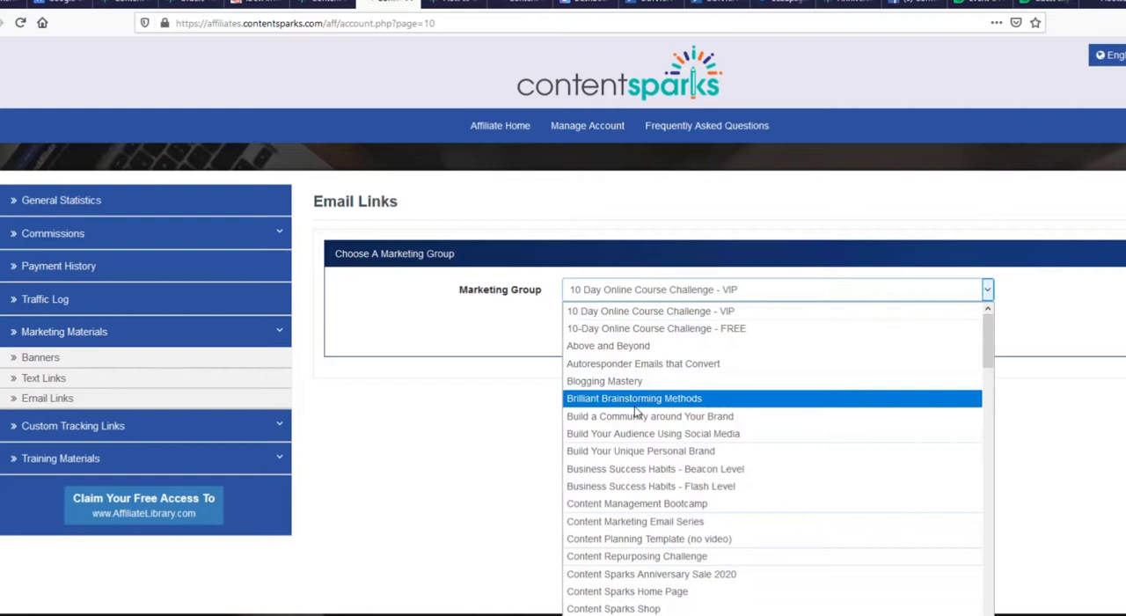
mouse_move(720, 503)
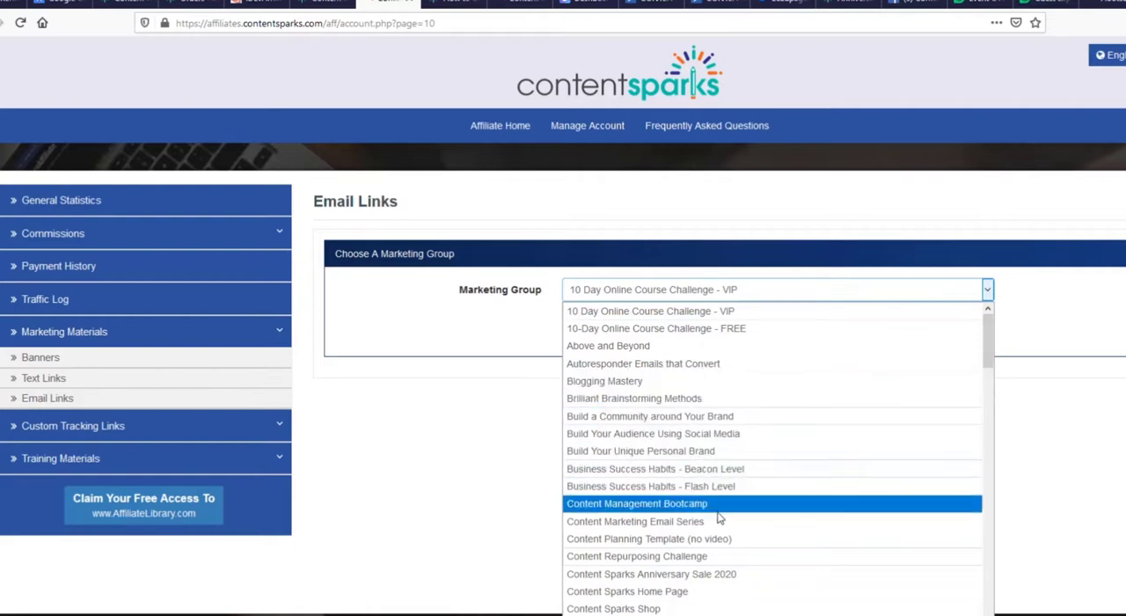
mouse_move(635, 591)
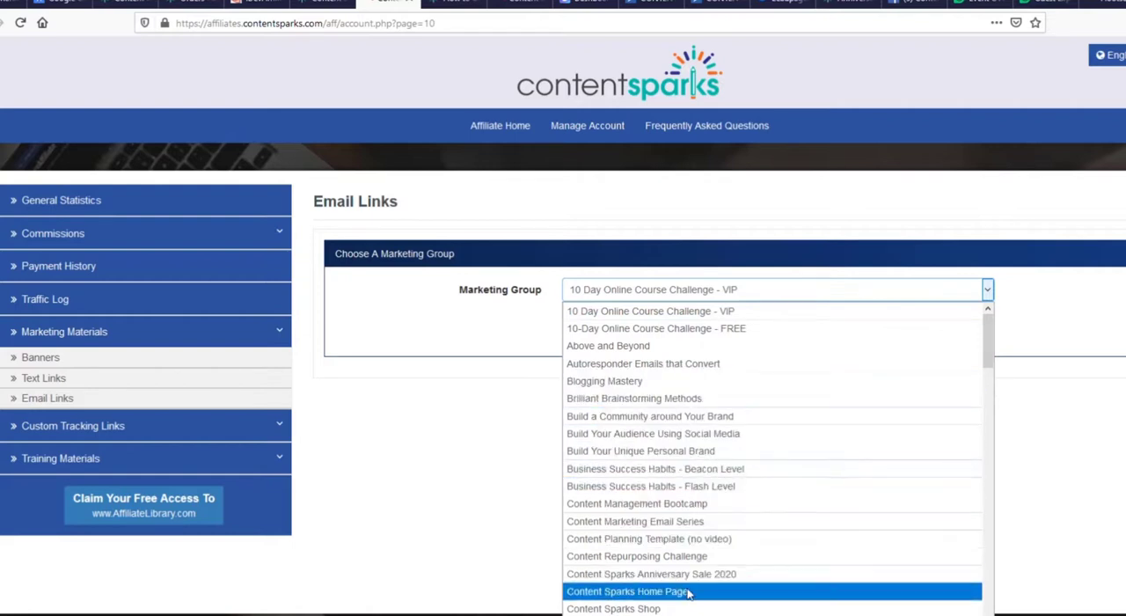
mouse_move(618, 335)
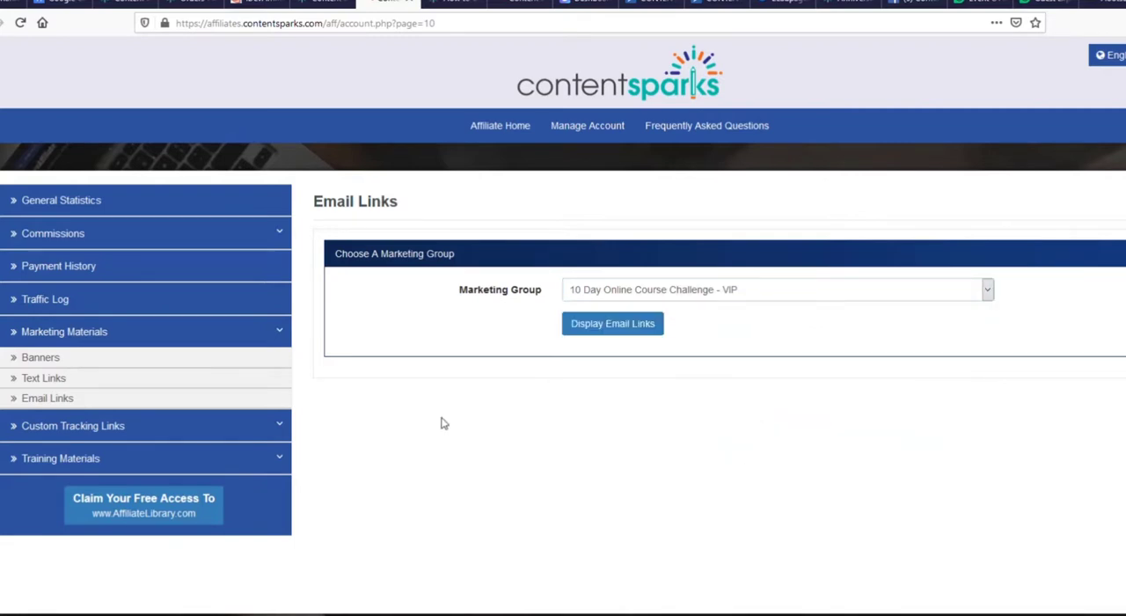
mouse_move(434, 398)
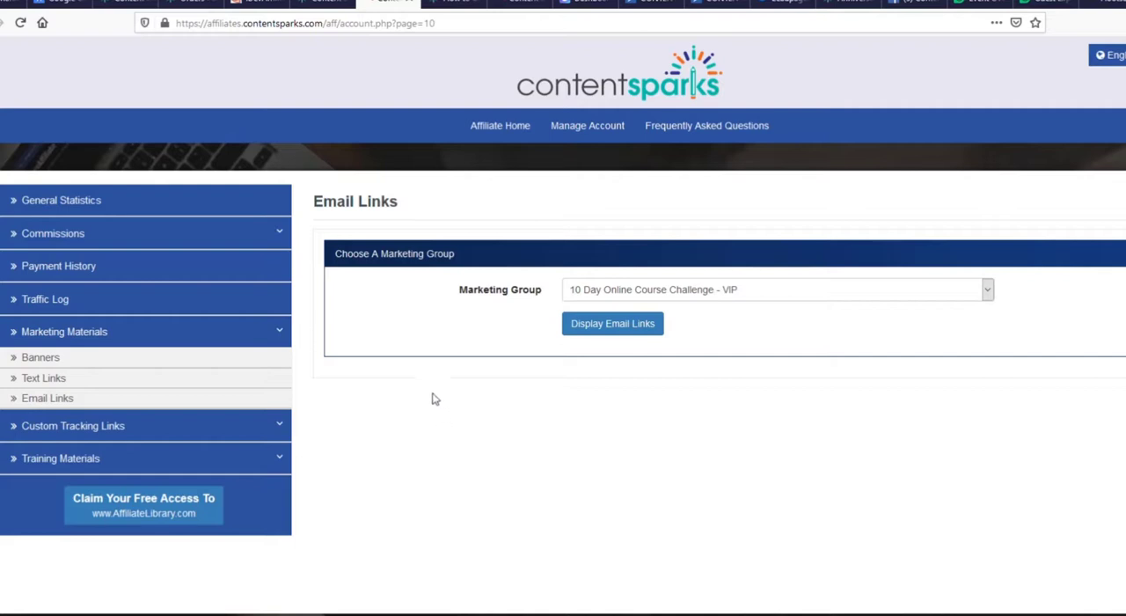
mouse_move(389, 420)
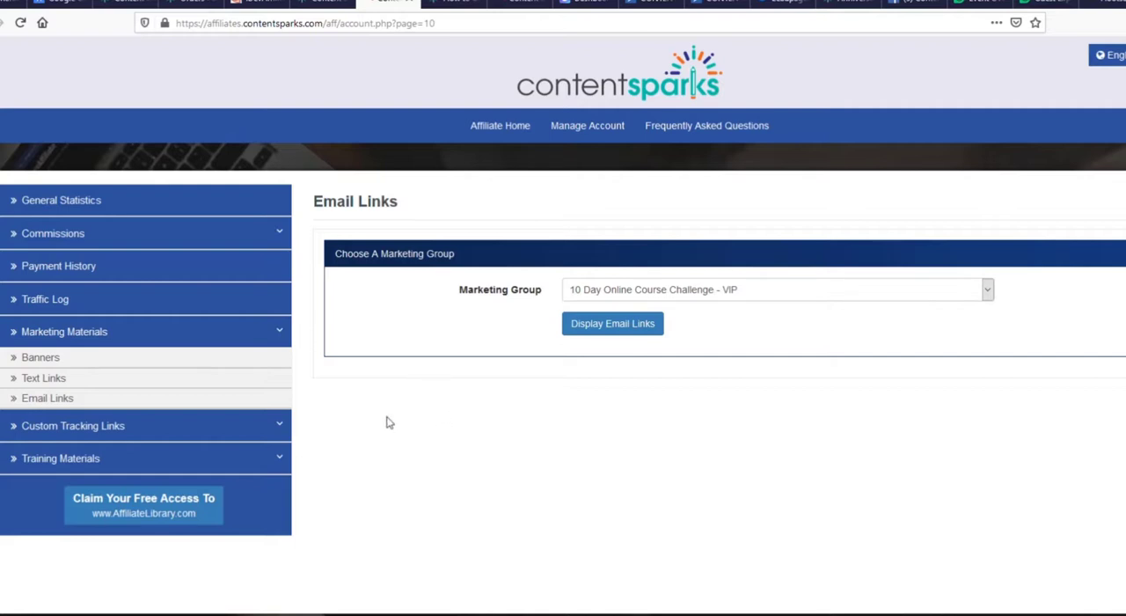
mouse_move(383, 425)
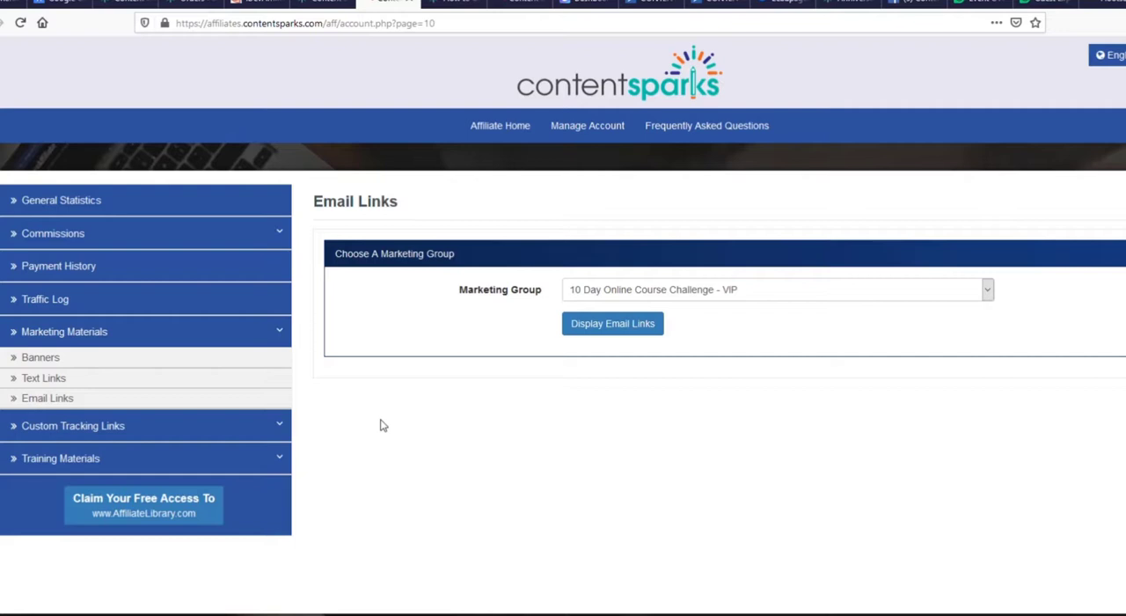
mouse_move(360, 419)
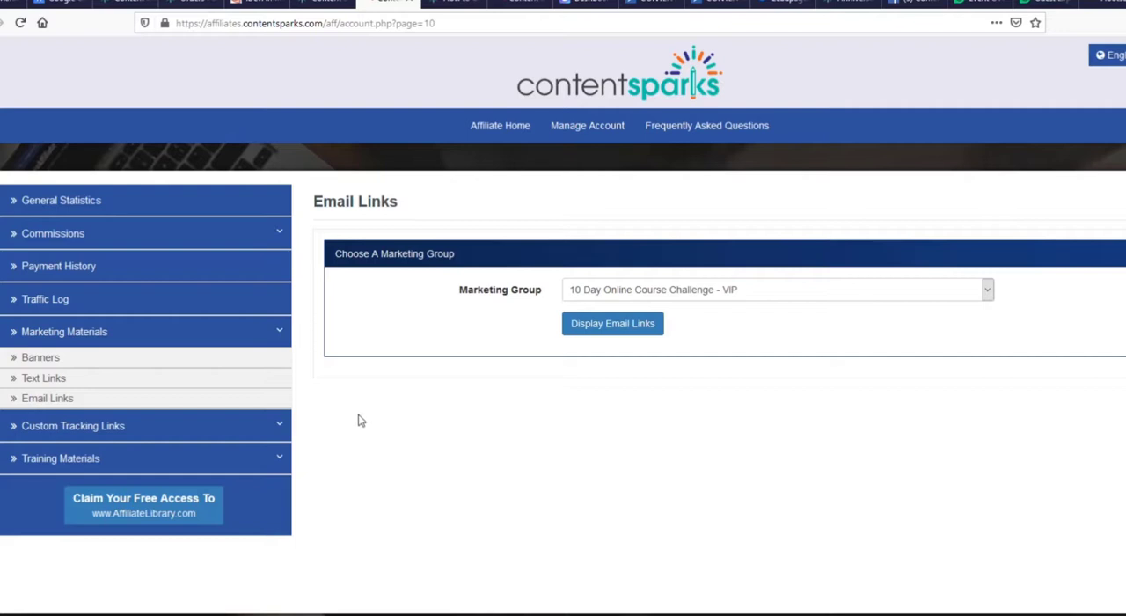
mouse_move(296, 458)
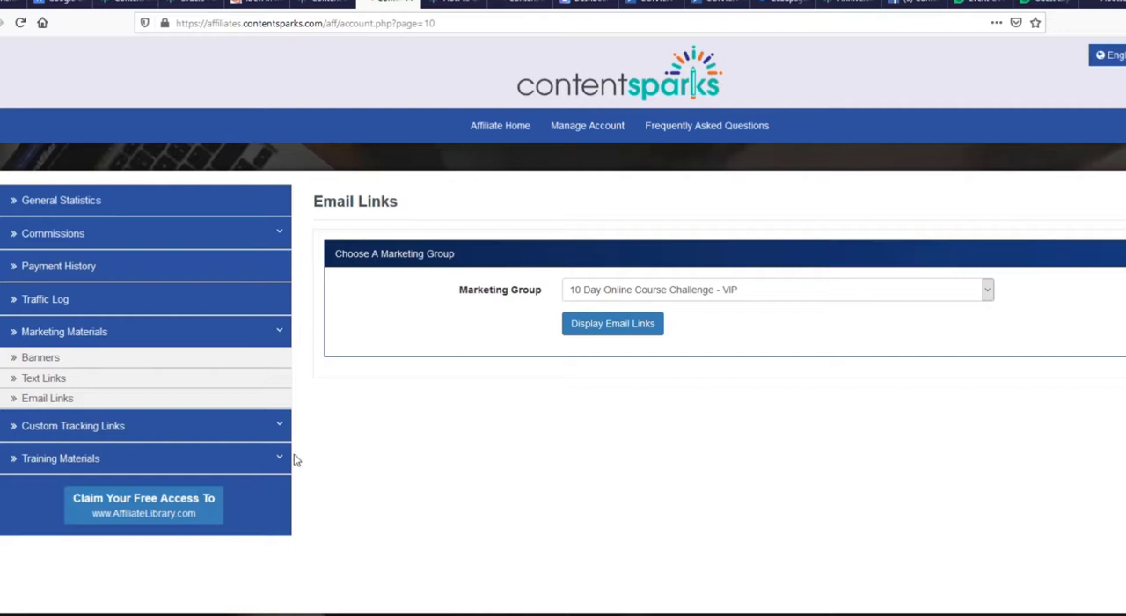
mouse_move(278, 426)
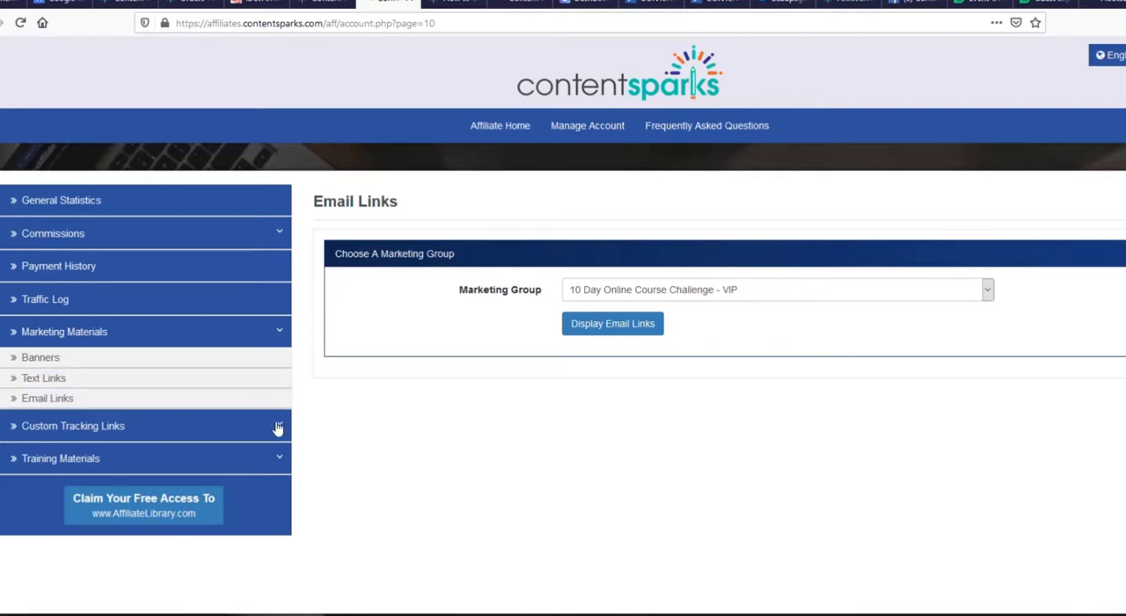
Step: Open Custom Tracking Links > Custom Landing Page Links from the sidebar
click(72, 425)
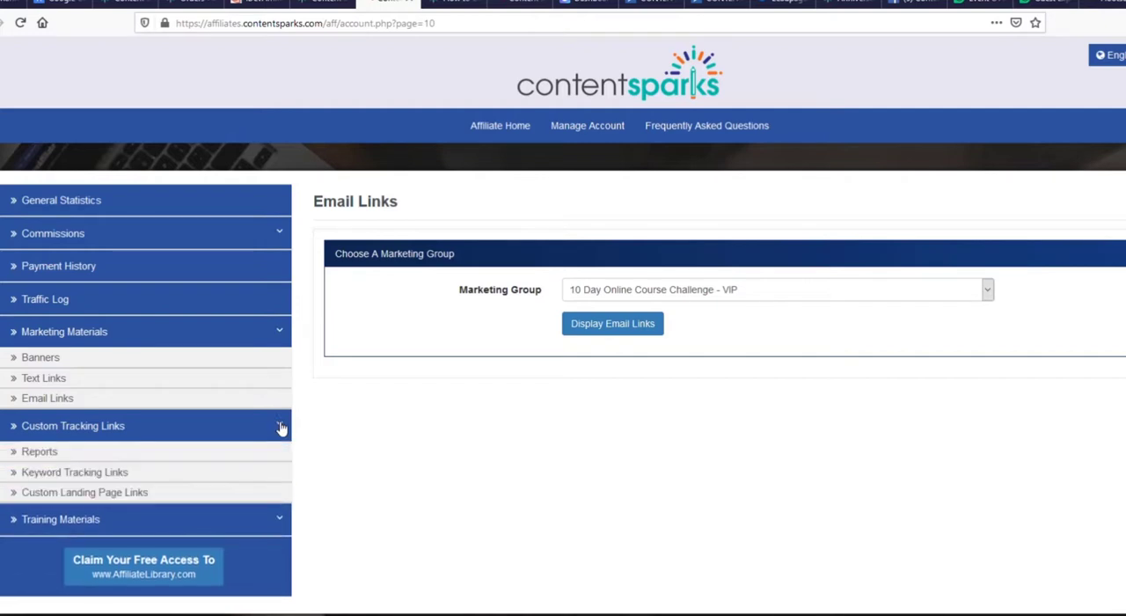
mouse_move(127, 491)
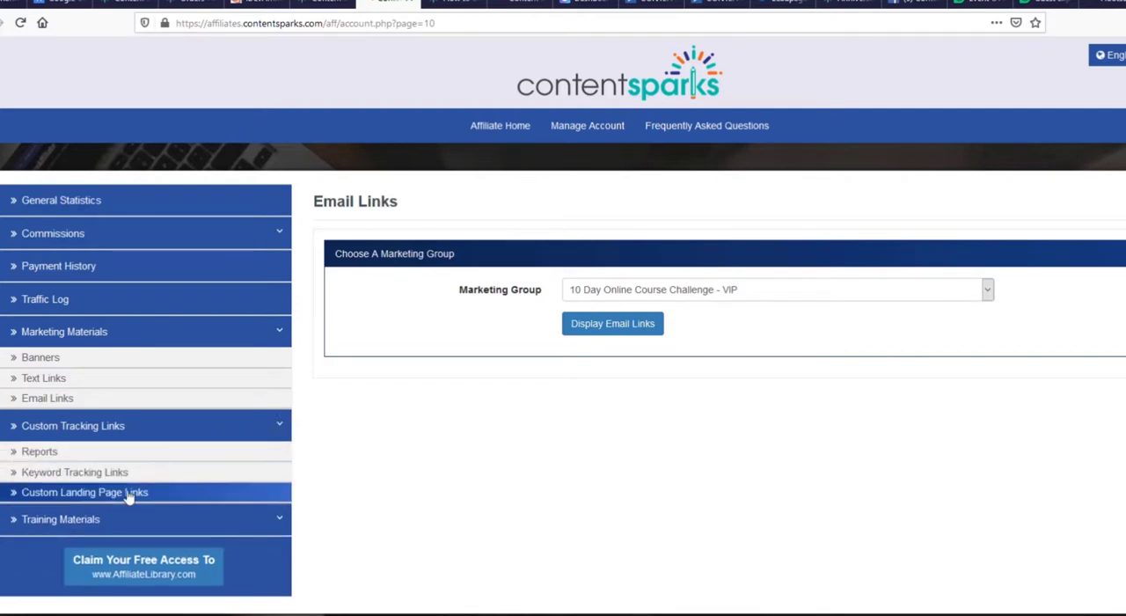
click(97, 492)
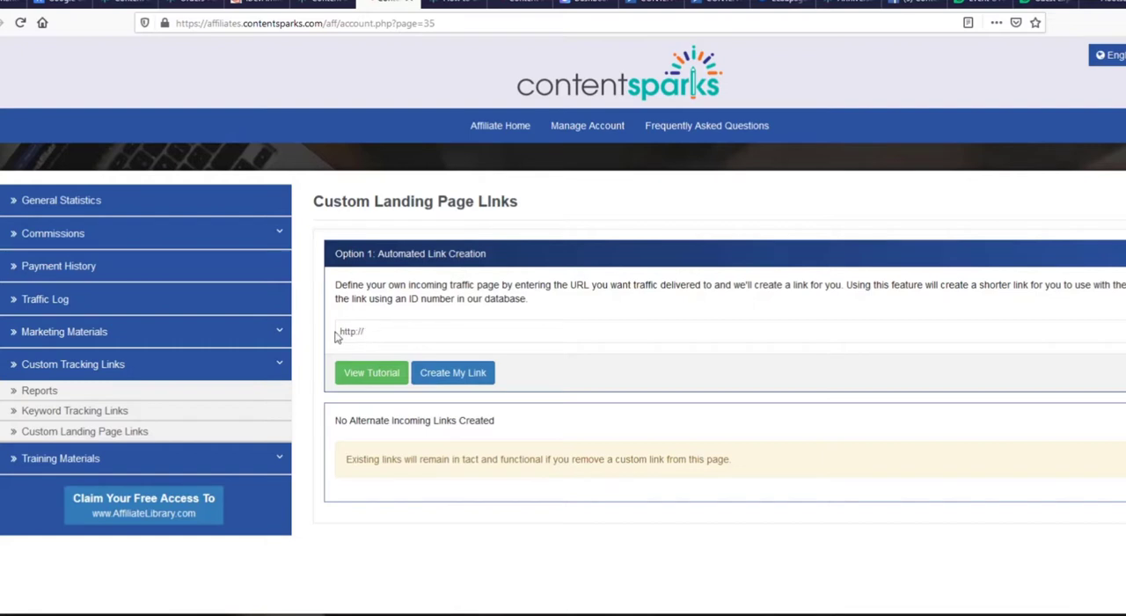
mouse_move(458, 383)
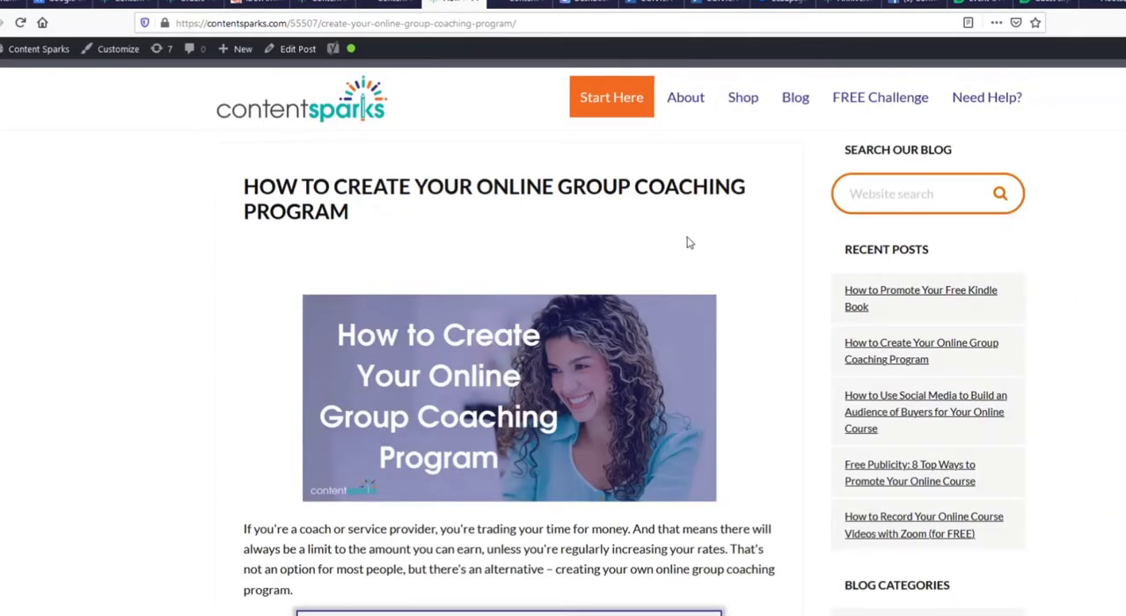
mouse_move(650, 243)
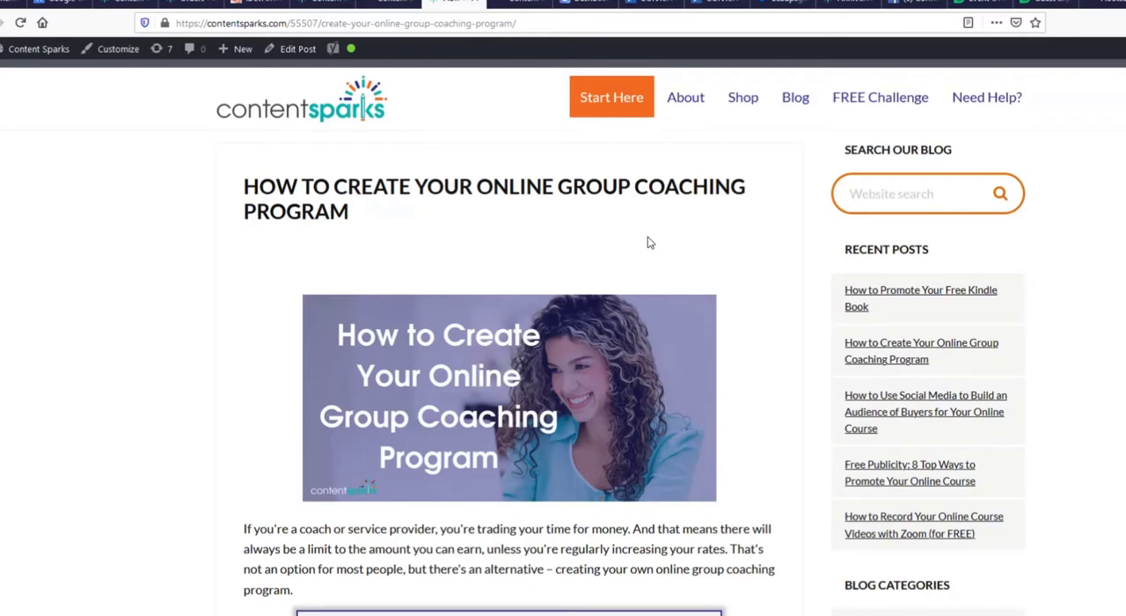
mouse_move(515, 342)
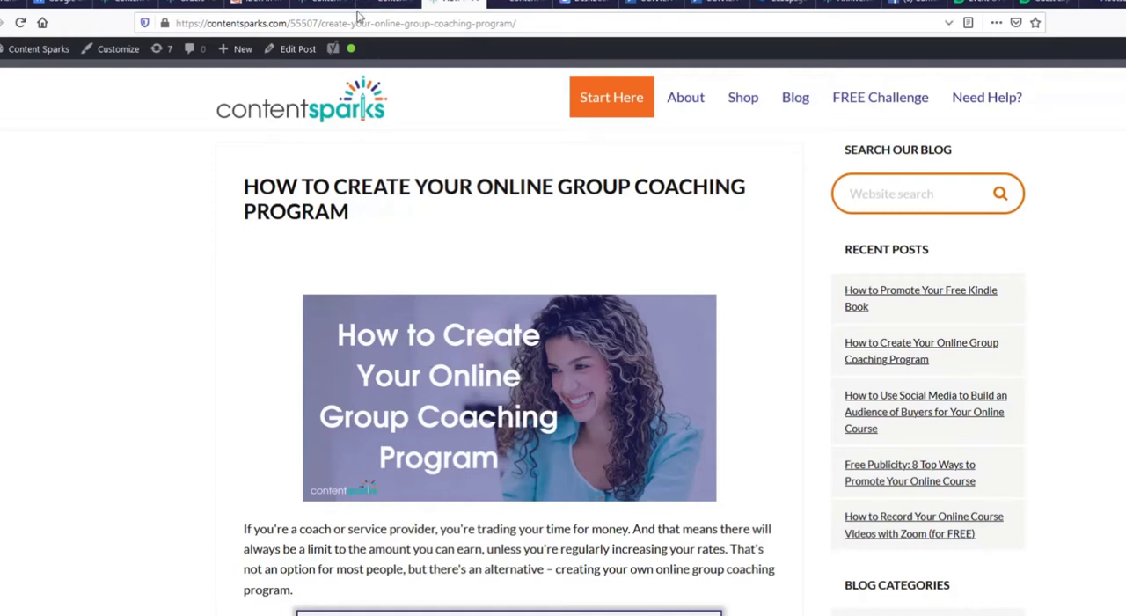
Step: Submit the create-your-online-group-coaching-program blog post URL to Create My Link
click(361, 25)
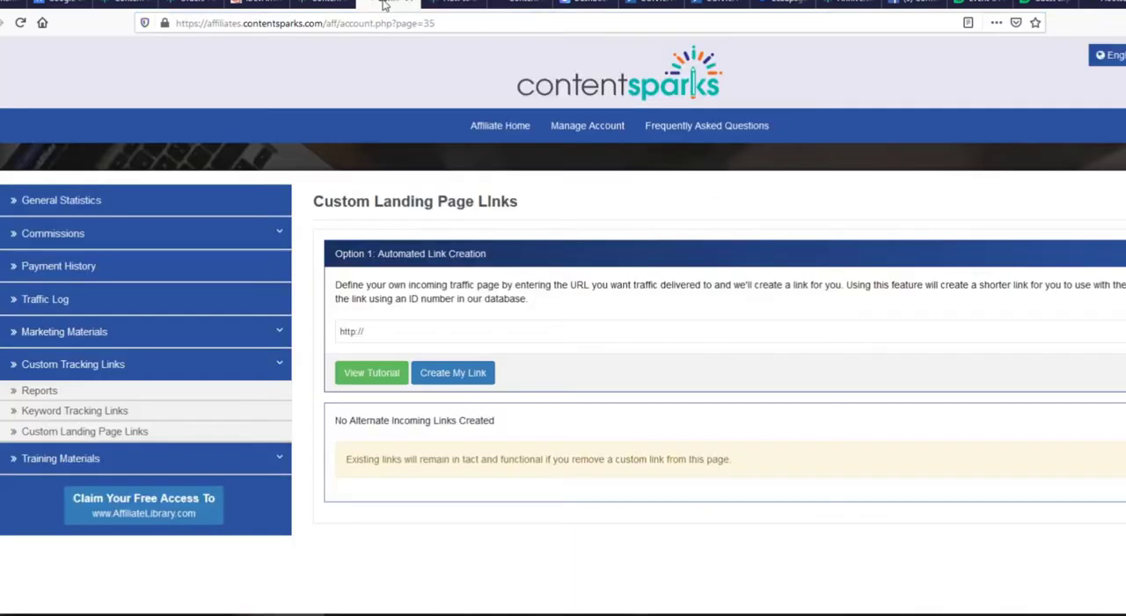
mouse_move(577, 202)
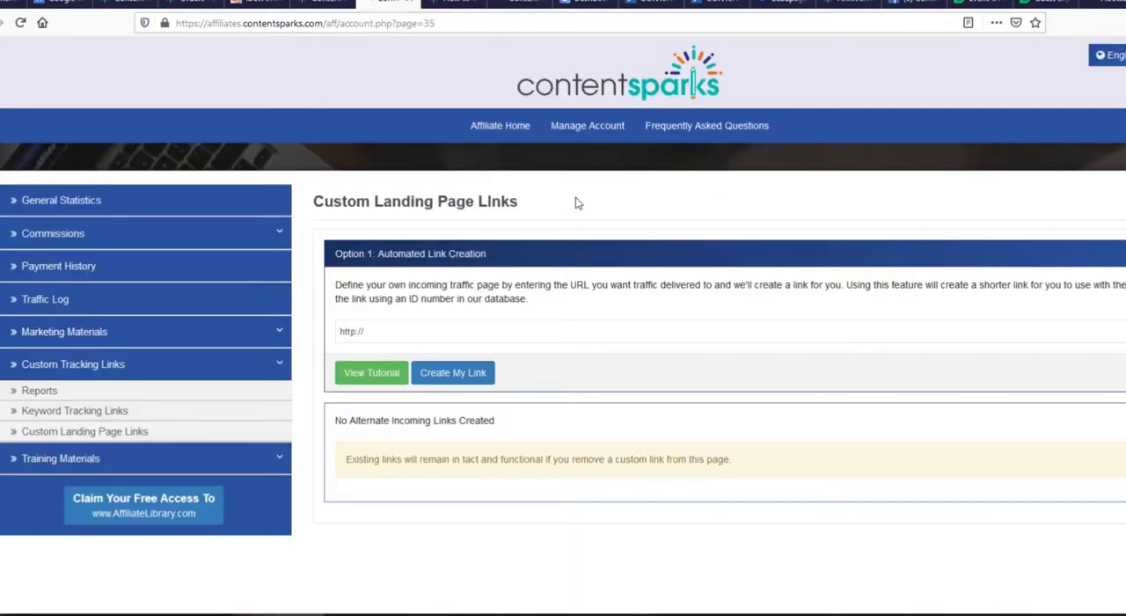
click(380, 330)
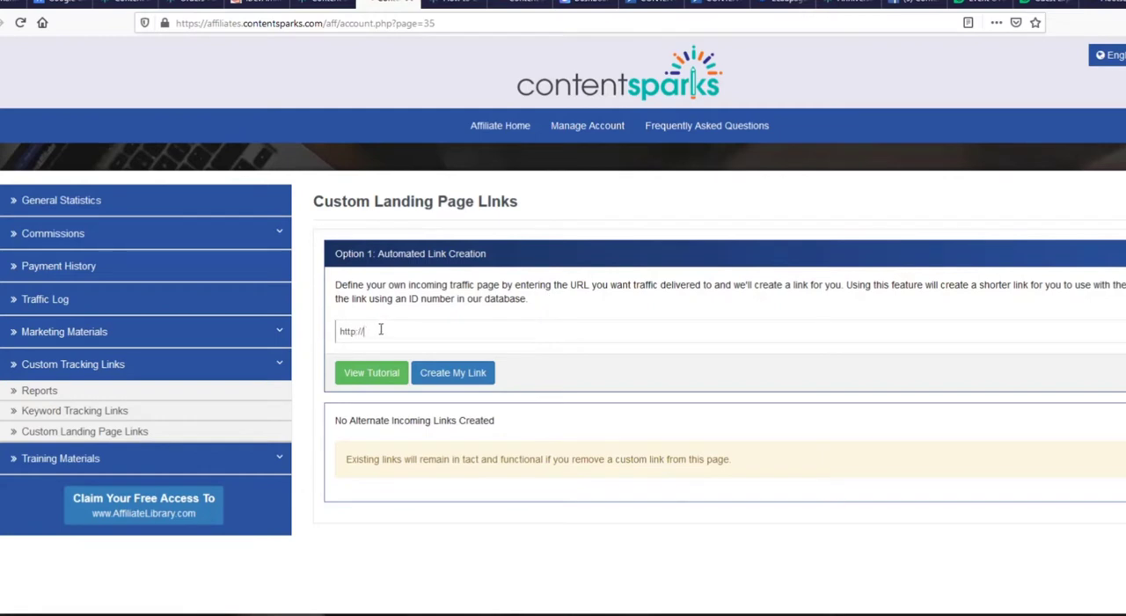
text(https://contentsparks.com/55507/create-your-online-group-coaching-program/)
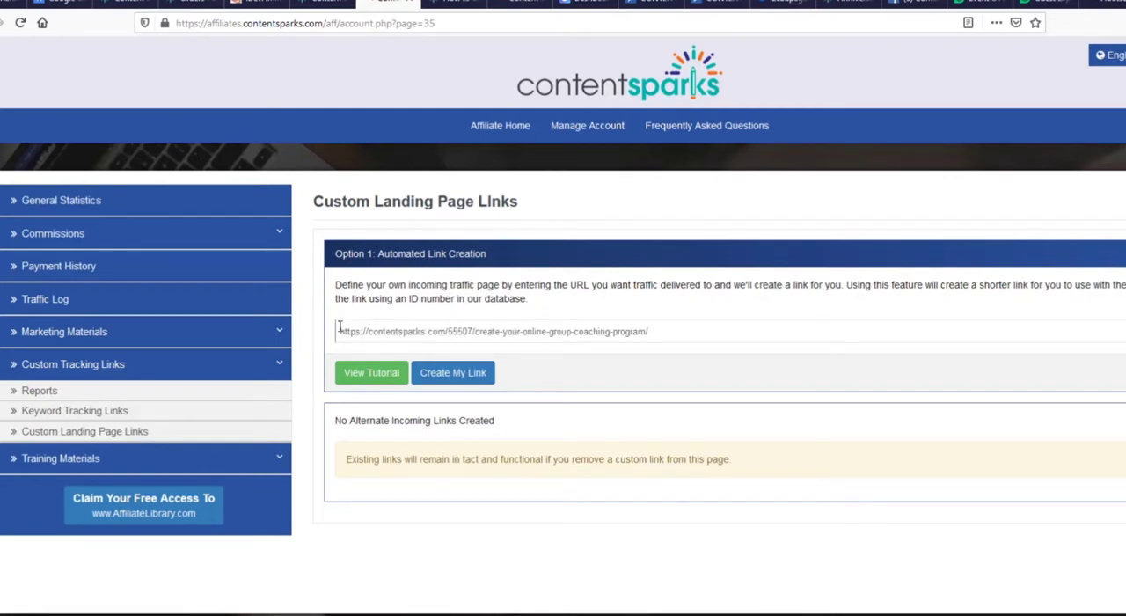
click(453, 372)
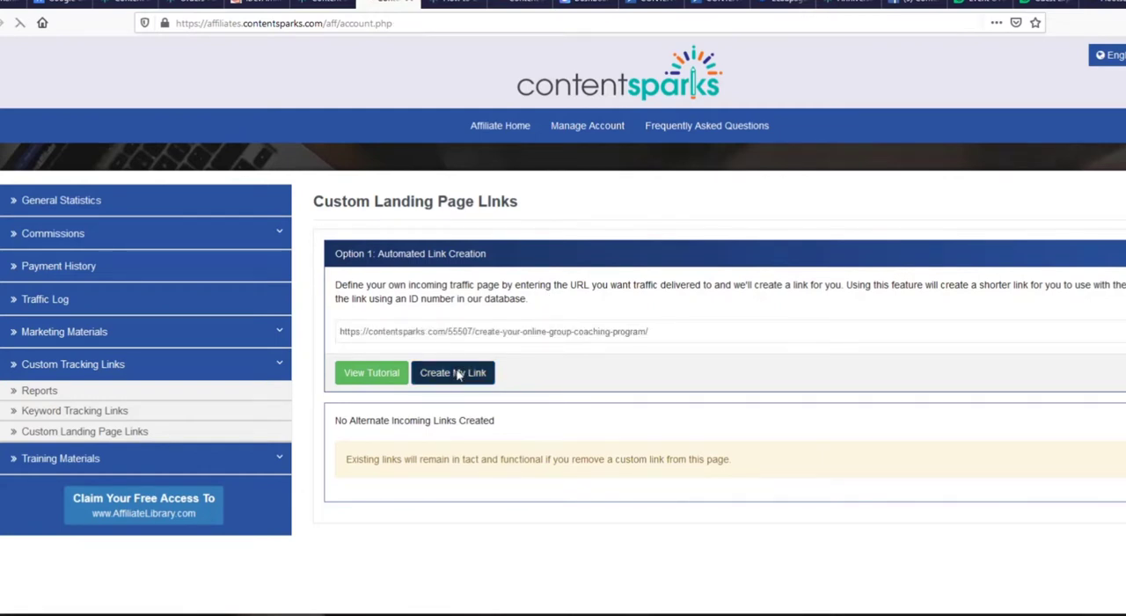
Step: Scroll down to the generated tracking link under Link Creation Success
click(454, 372)
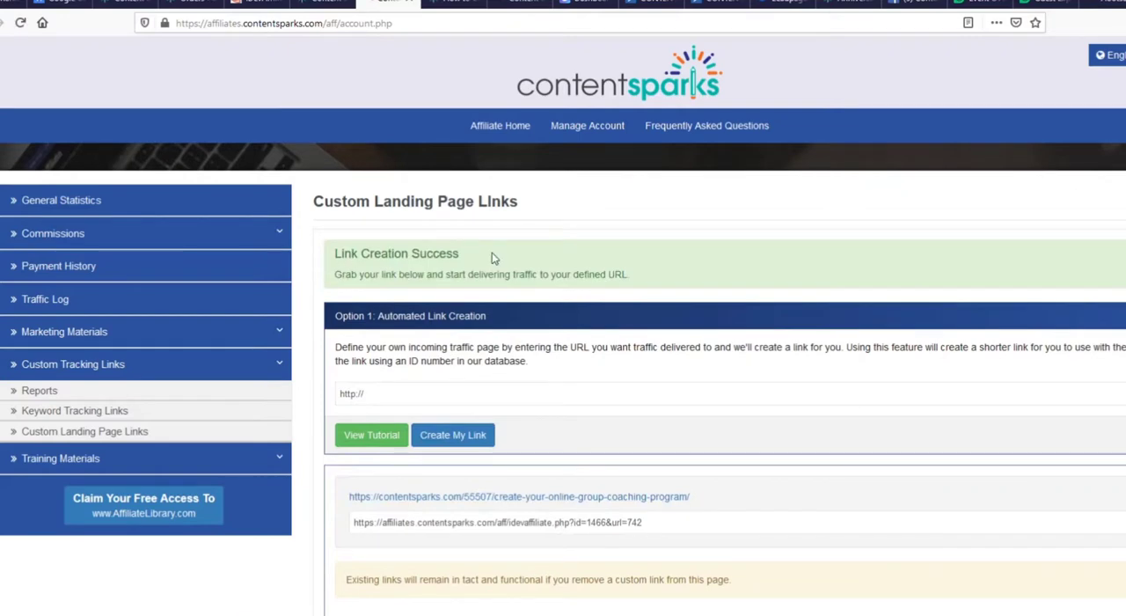
scroll(down, 3)
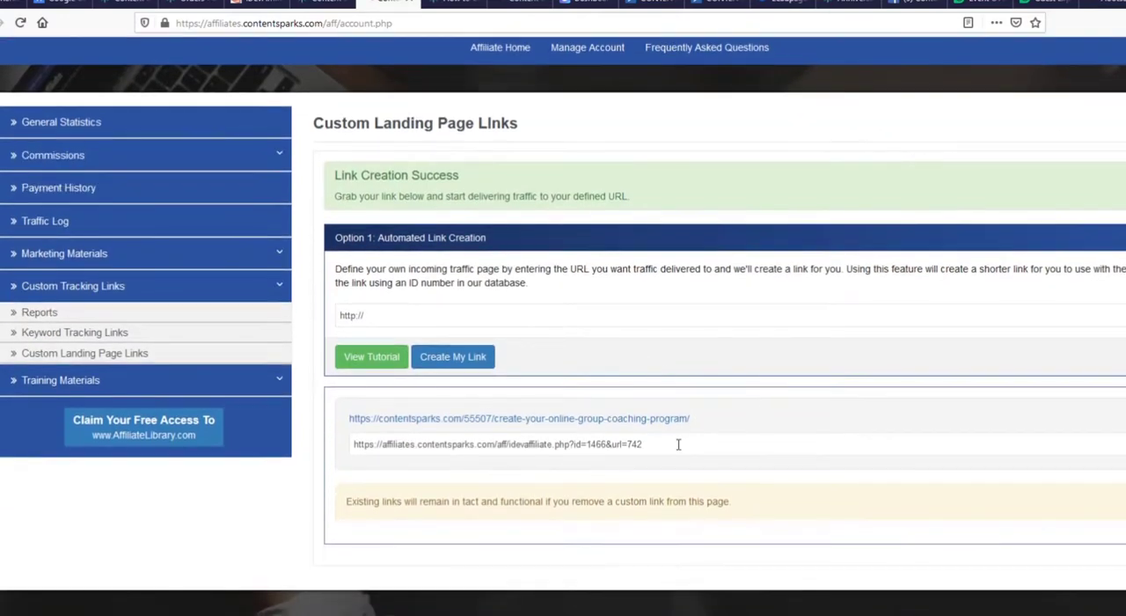
mouse_move(281, 446)
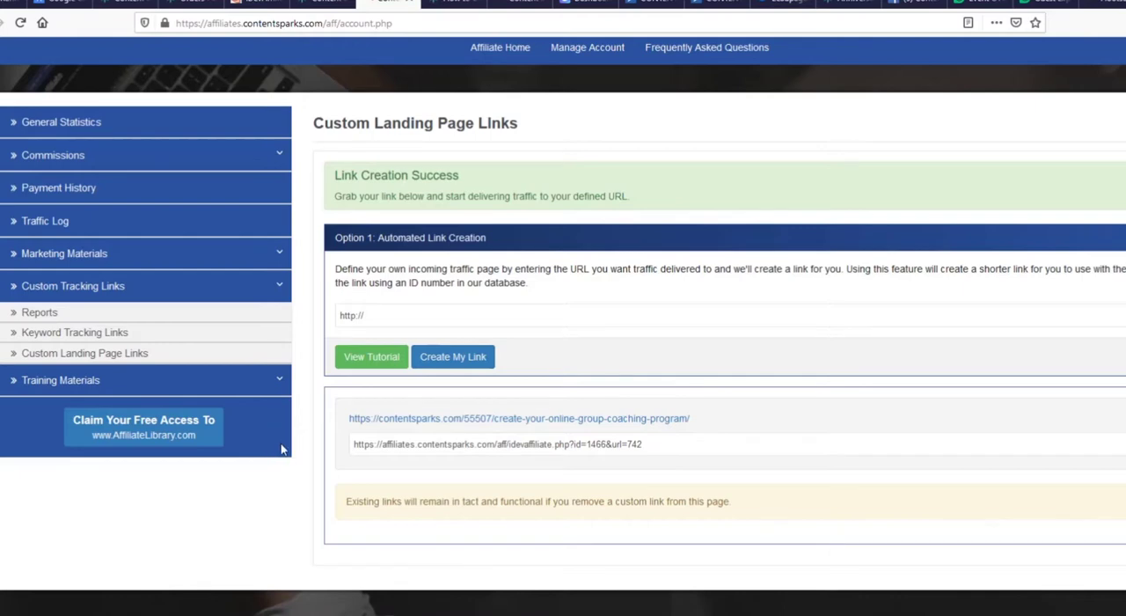